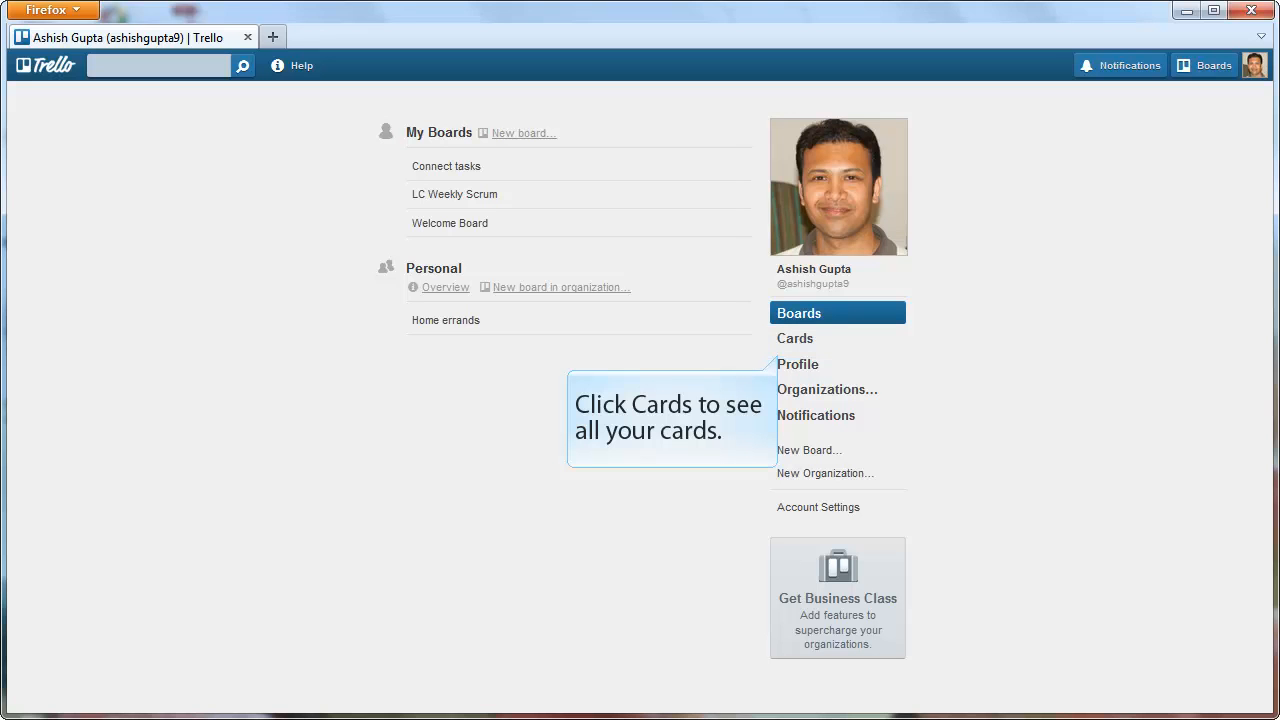
Reach the Search and Filter Cards panel from the LC Weekly Scrum board's More options
click(796, 338)
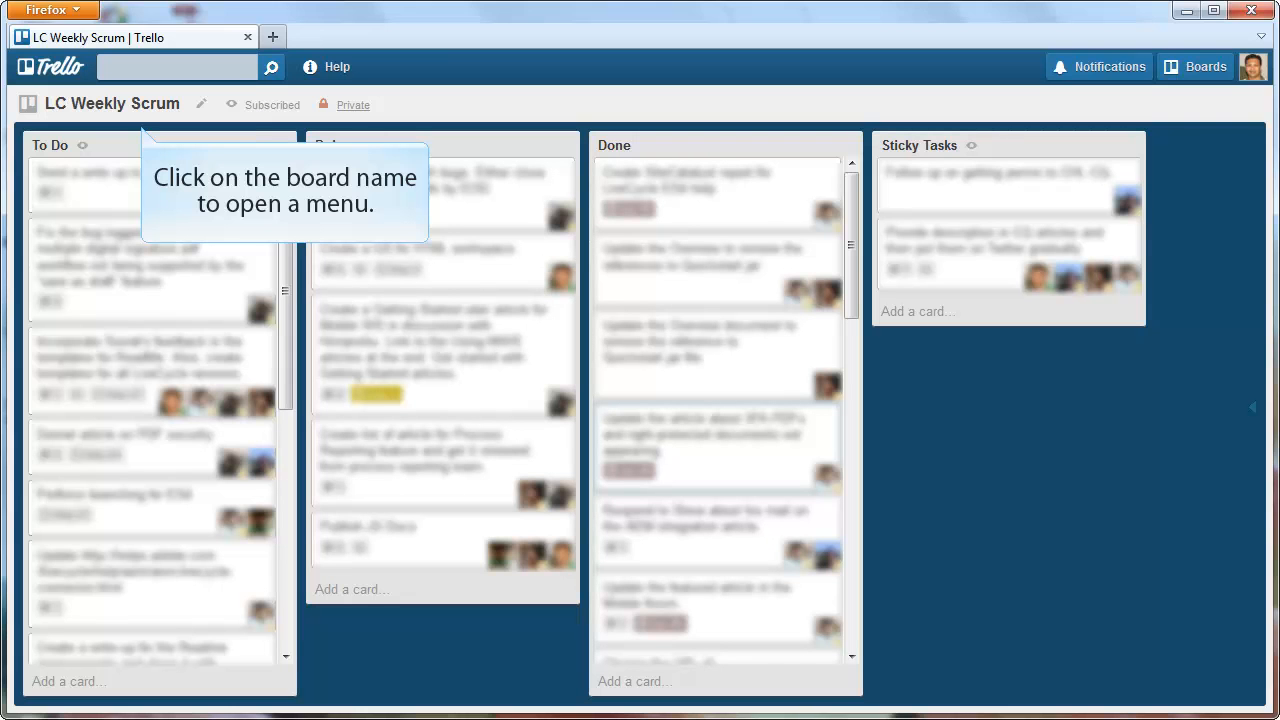
click(112, 104)
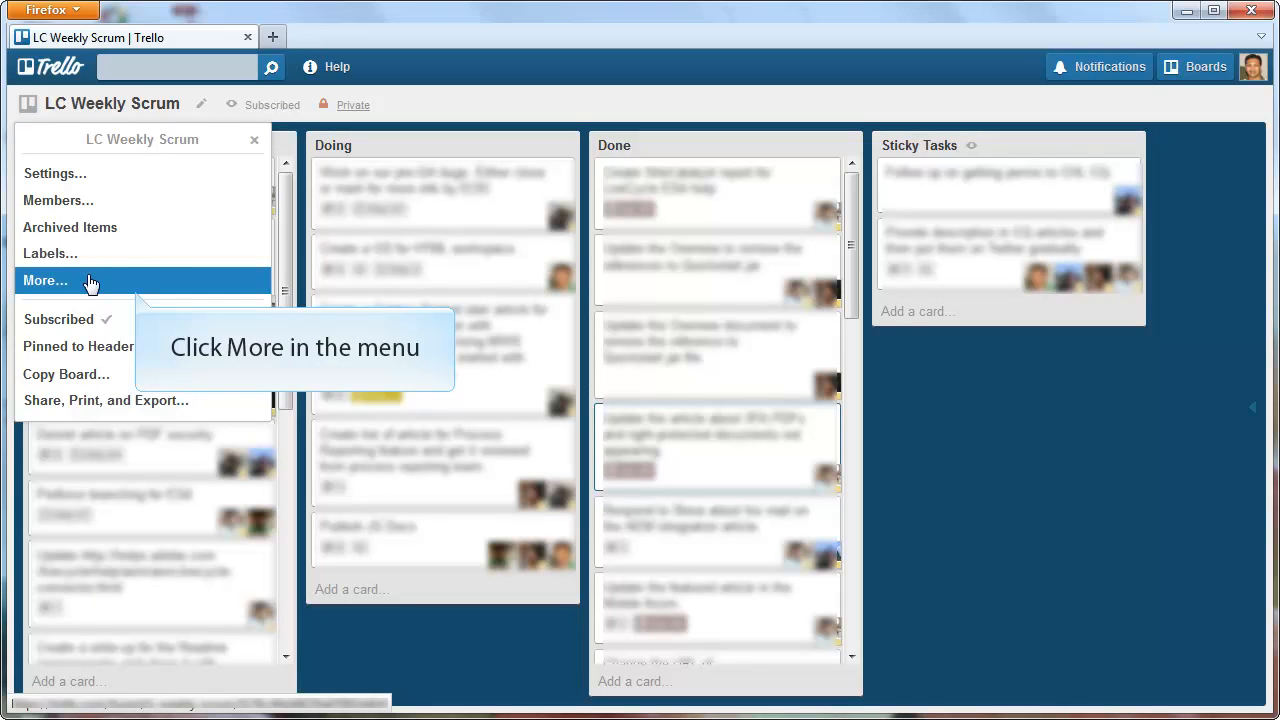
click(44, 280)
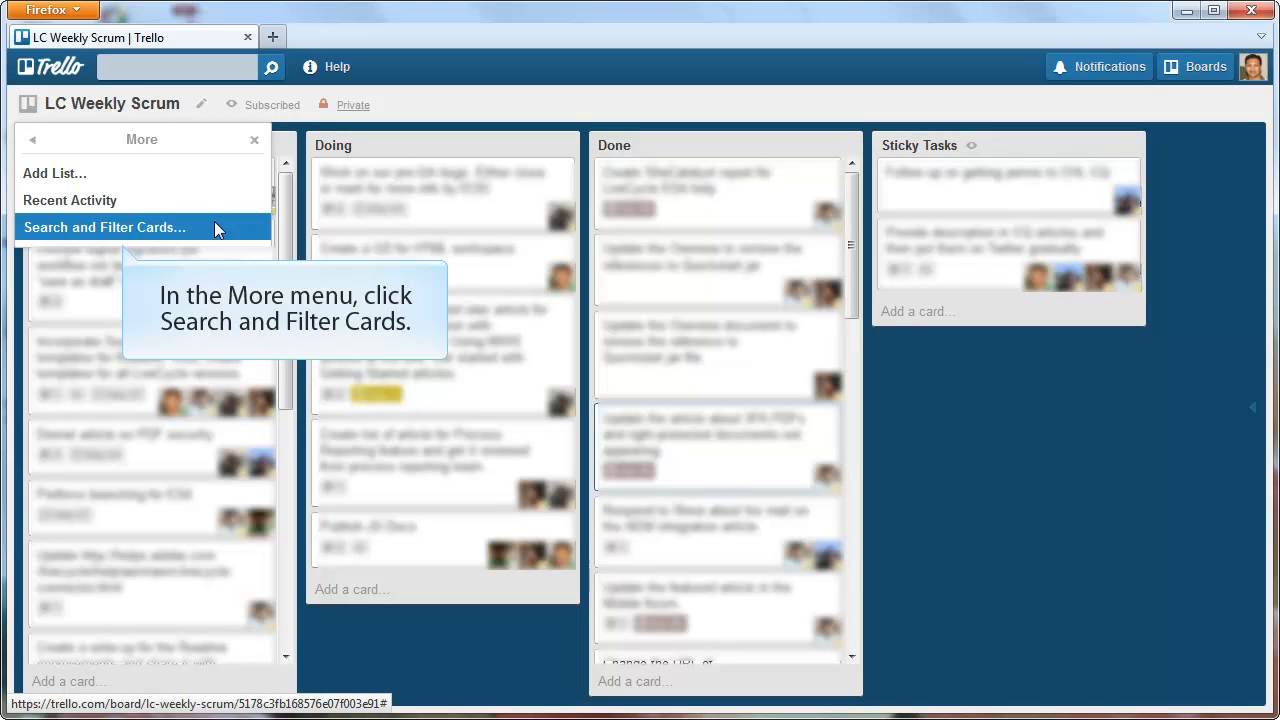
click(104, 228)
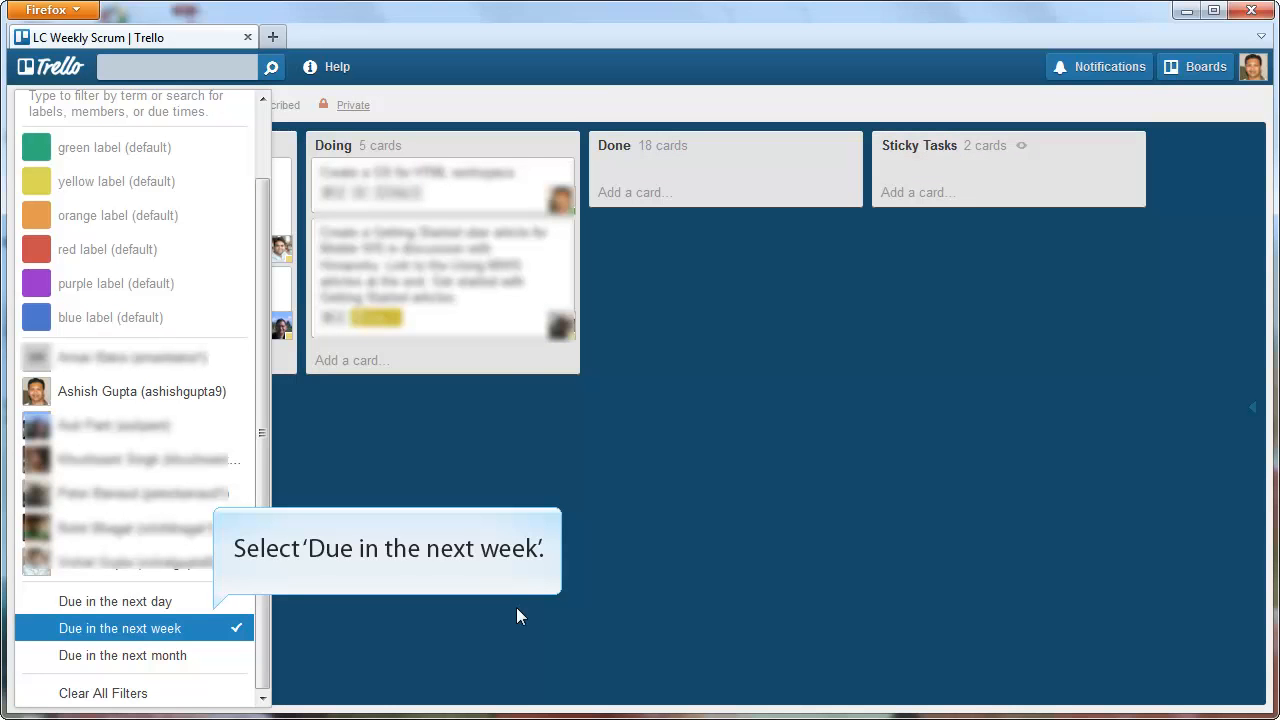
Show only cards due in the next week, leaving six matching cards in Doing
click(120, 628)
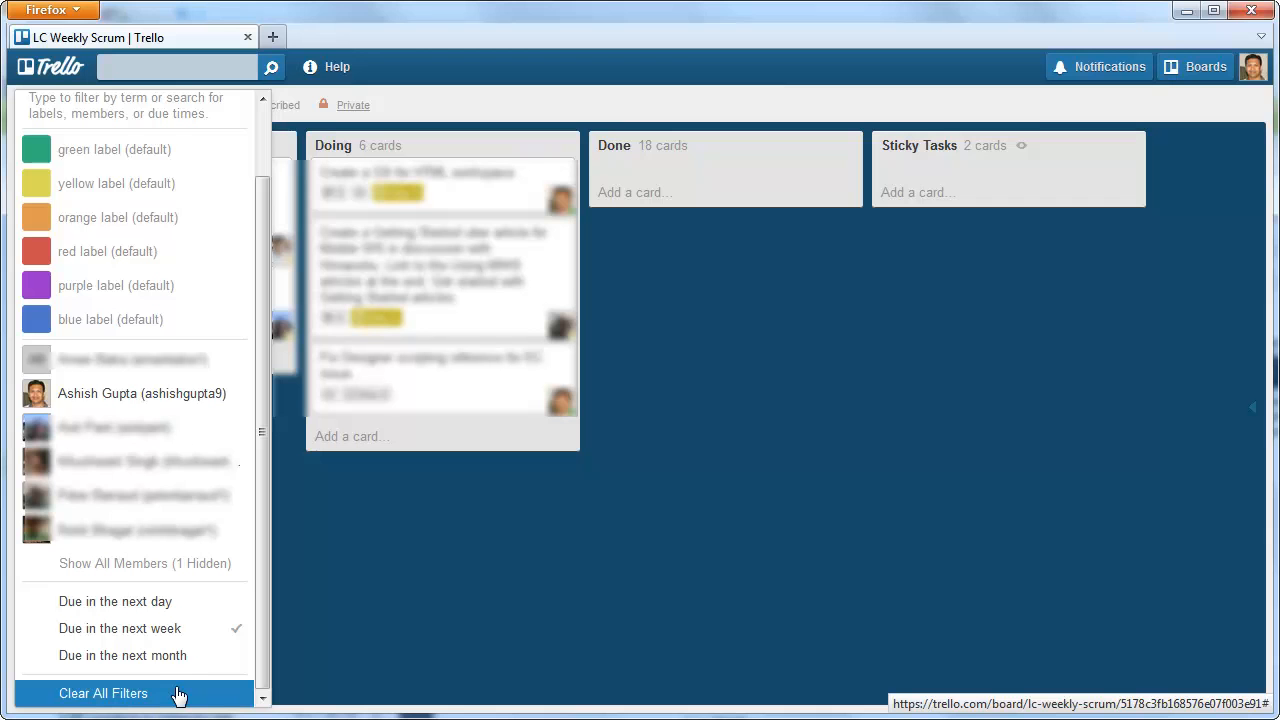
mouse_move(104, 692)
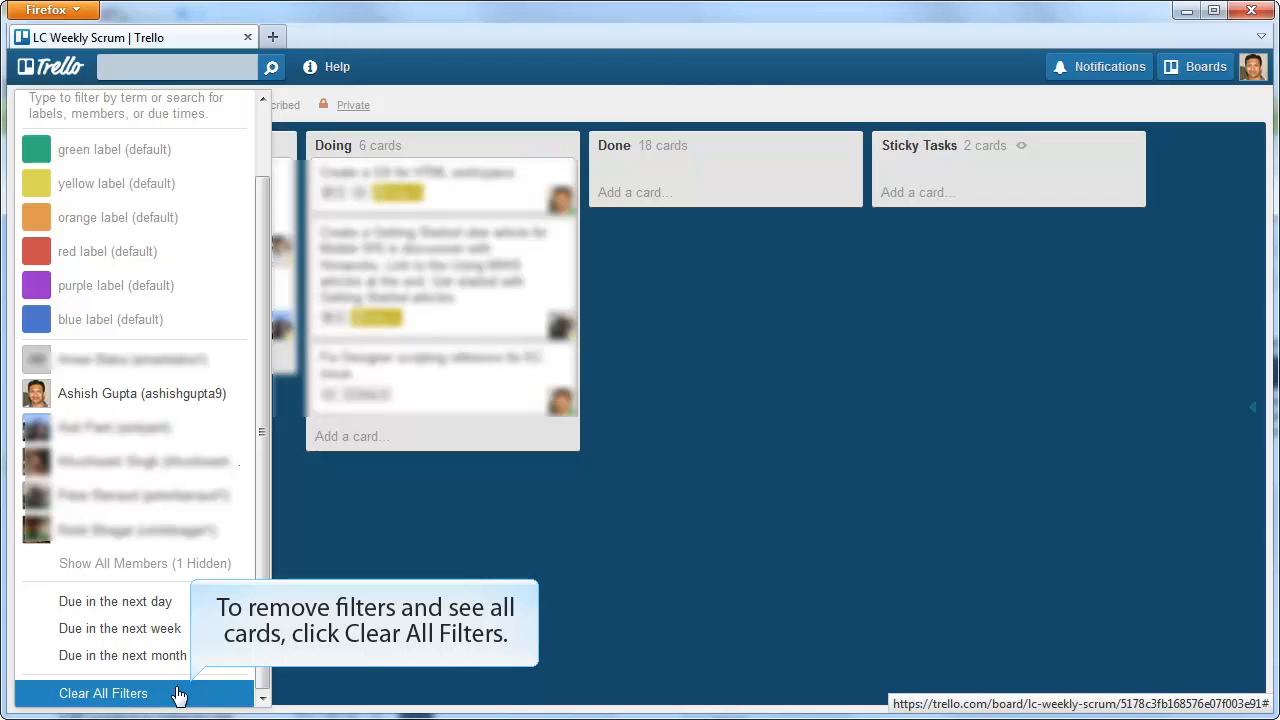
Clear all filters so every list shows its full set of cards again
click(104, 692)
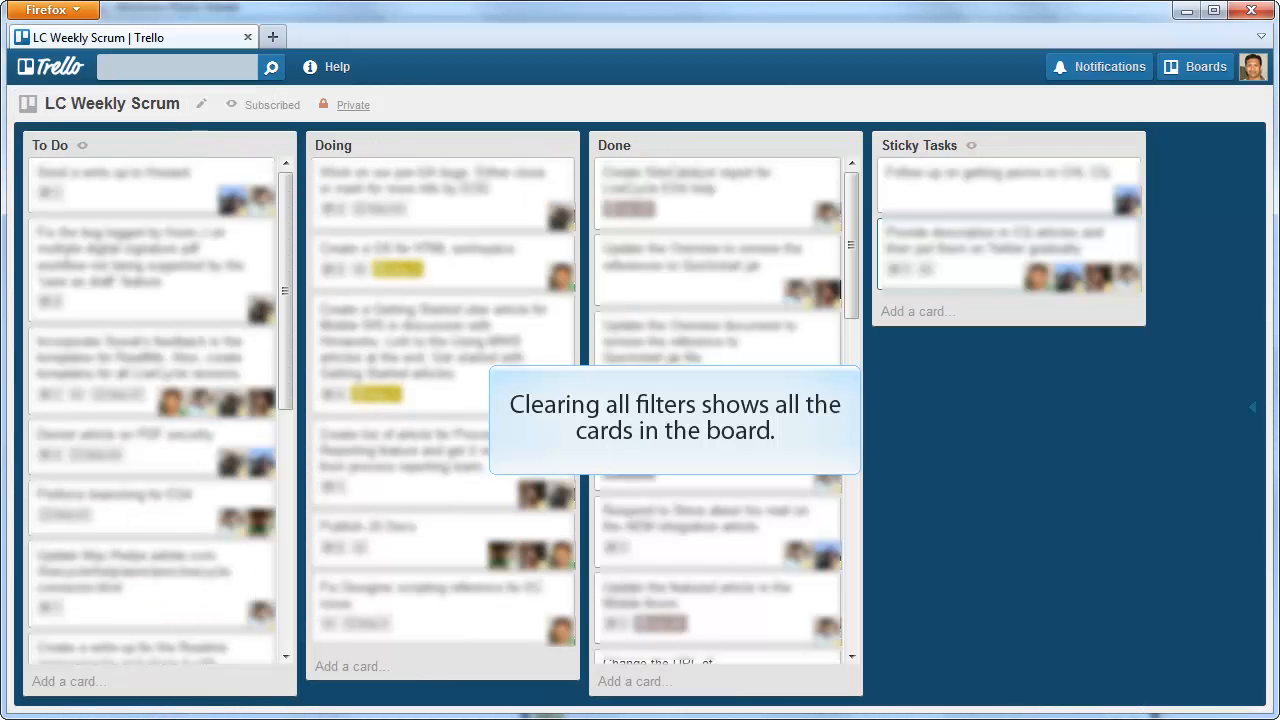